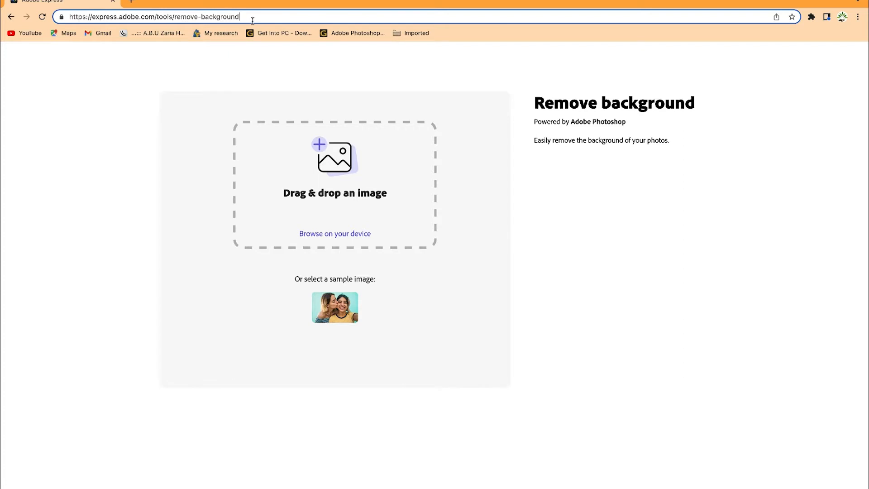
{"action": "mouse_move", "coordinate": [390, 184]}
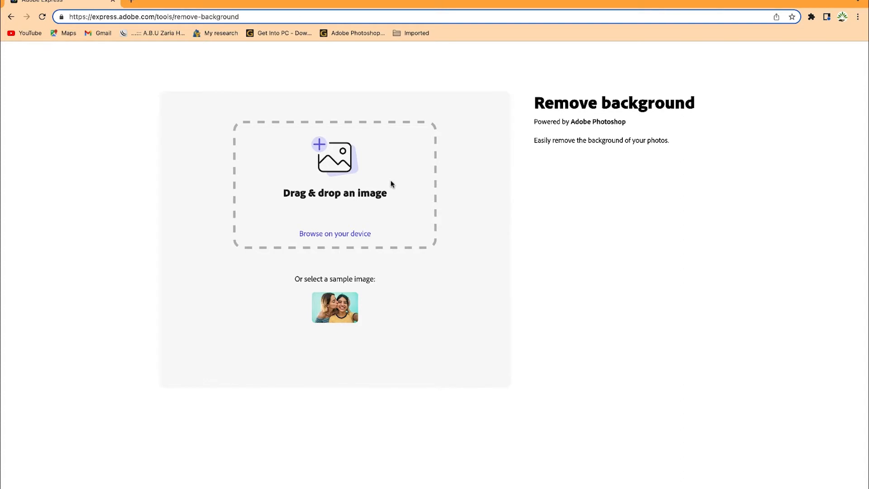
{"action": "mouse_move", "coordinate": [407, 183]}
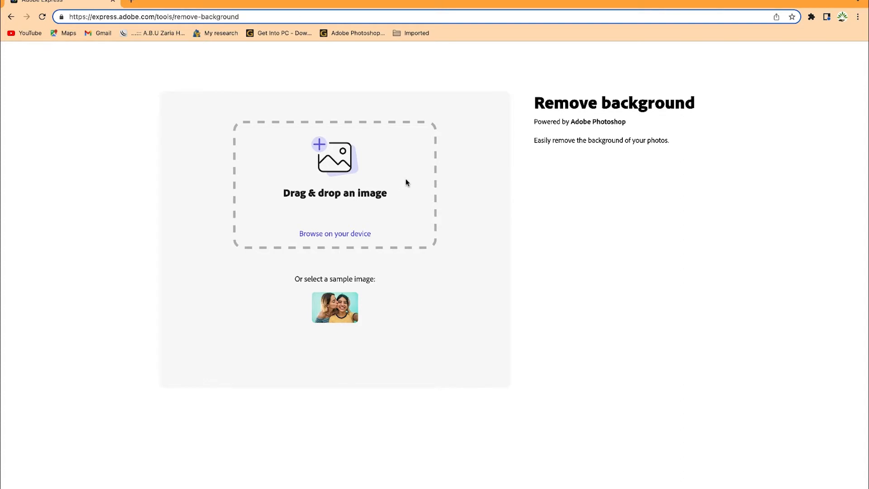
{"action": "mouse_move", "coordinate": [346, 169]}
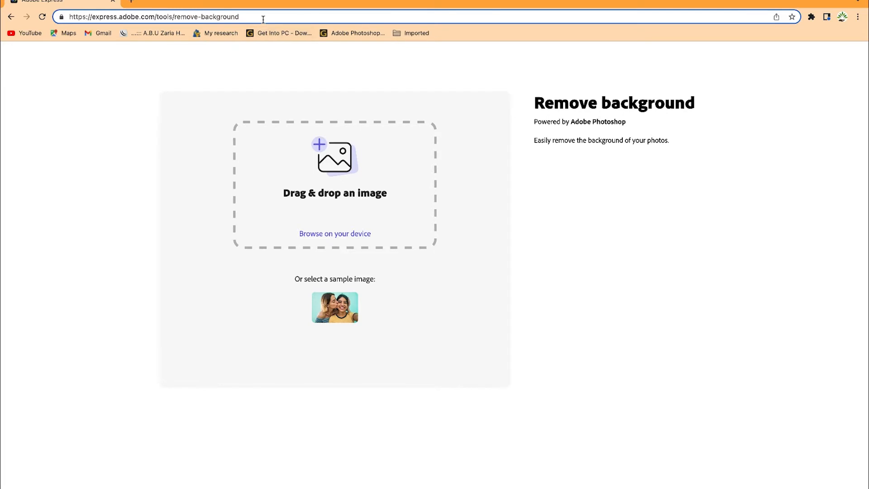
{"action": "mouse_move", "coordinate": [288, 248]}
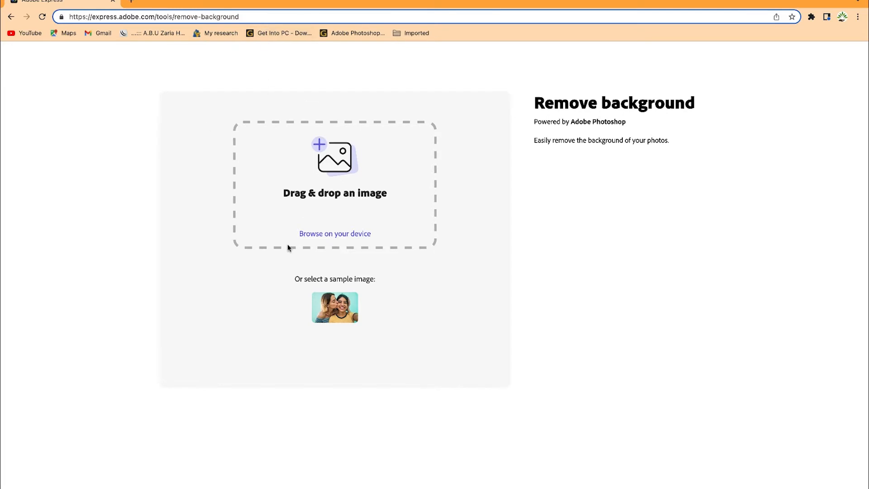
{"action": "mouse_move", "coordinate": [331, 240]}
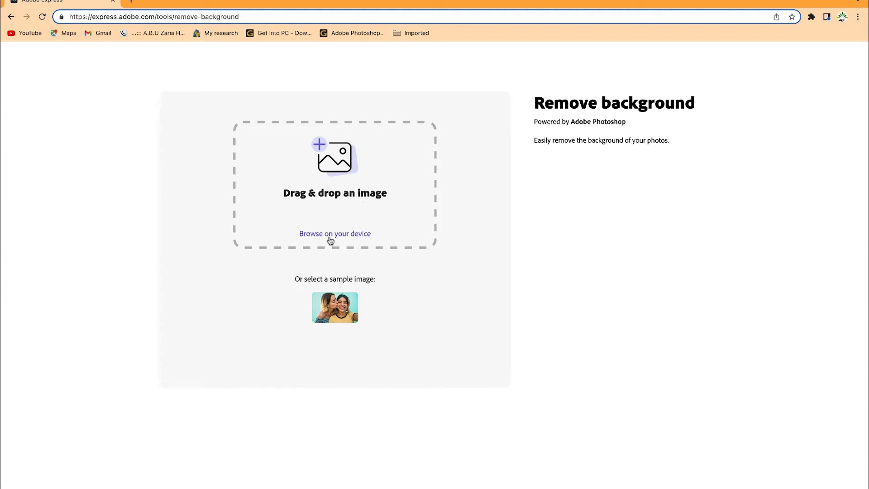
{"action": "mouse_move", "coordinate": [336, 208]}
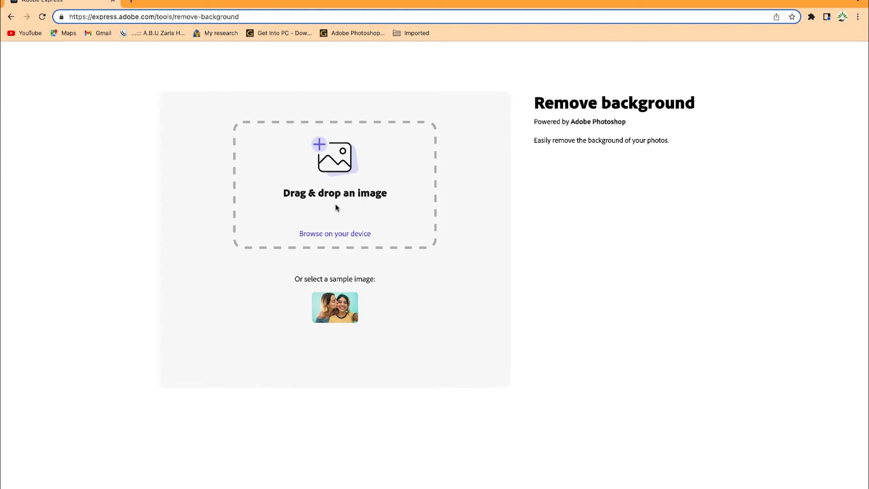
{"action": "mouse_move", "coordinate": [335, 234]}
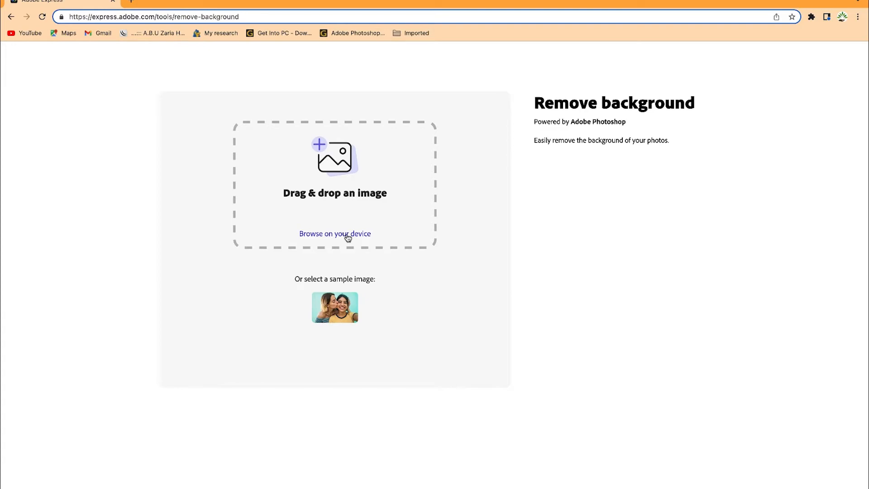
Upload the WhatsApp photo of the man from Documents > YouTube > Remove image background
{"action": "left_click", "coordinate": [335, 233]}
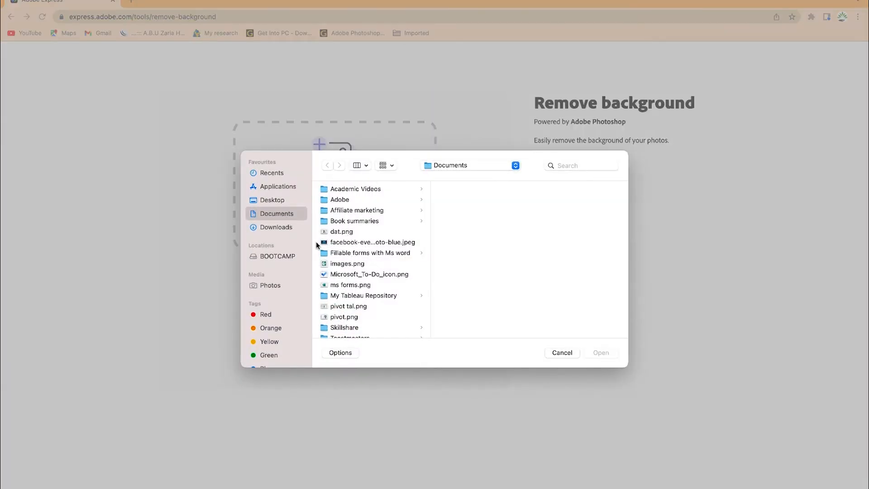
{"action": "left_click", "coordinate": [342, 328]}
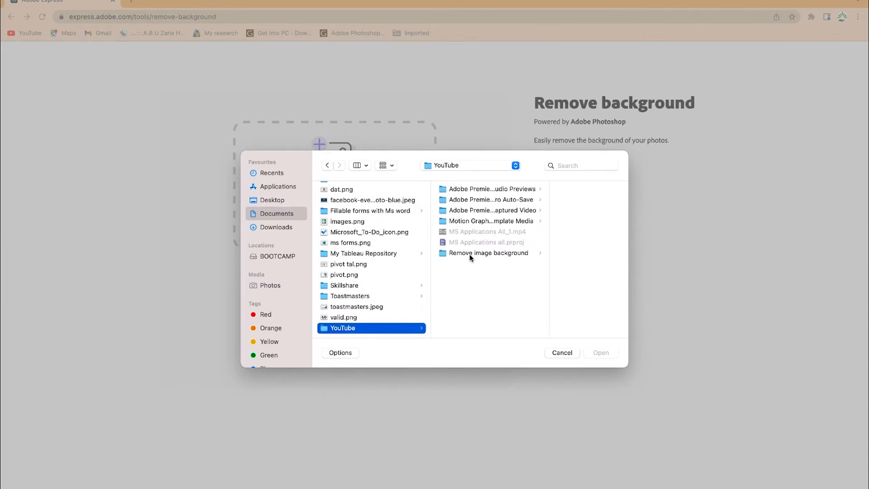
{"action": "left_click", "coordinate": [488, 252]}
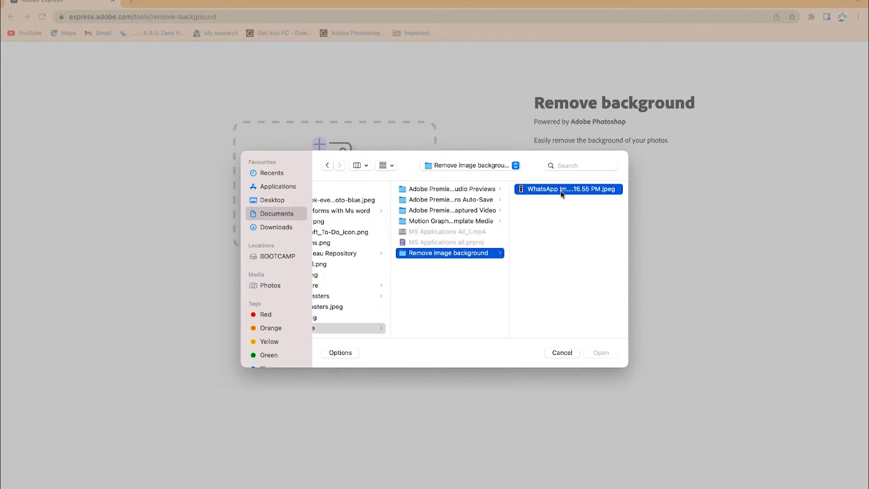
{"action": "left_click", "coordinate": [567, 188]}
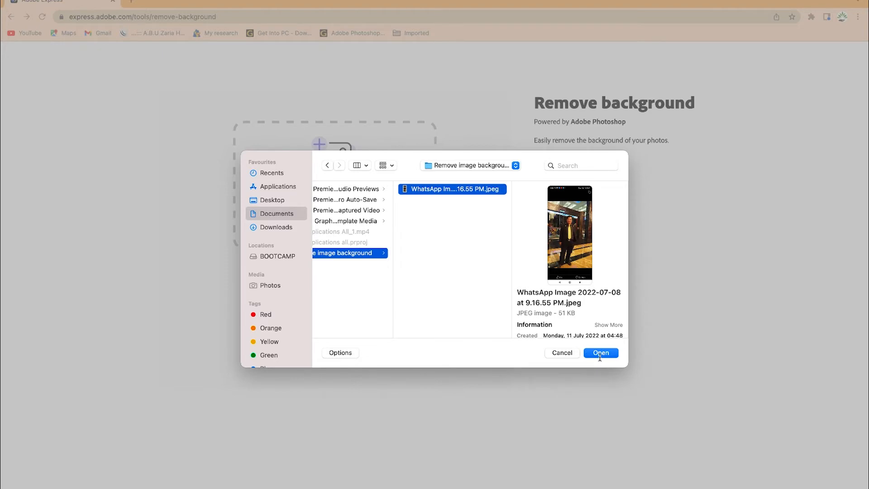
{"action": "left_click", "coordinate": [600, 352]}
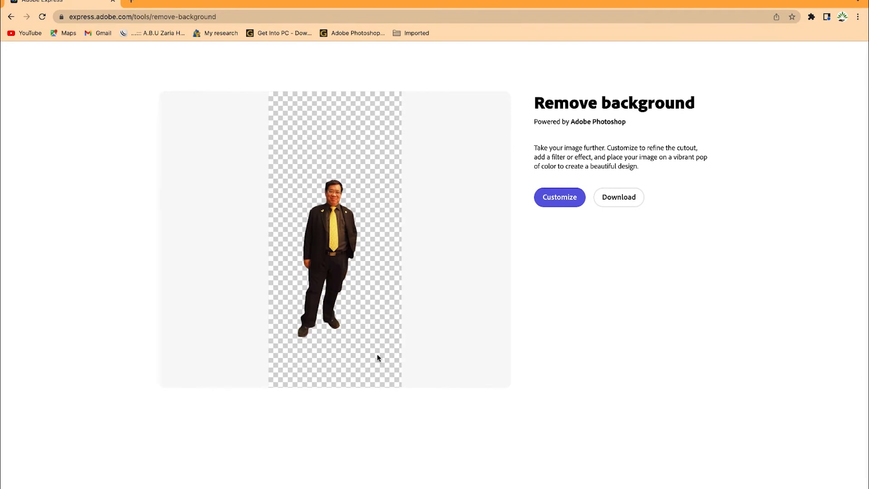
{"action": "mouse_move", "coordinate": [330, 201]}
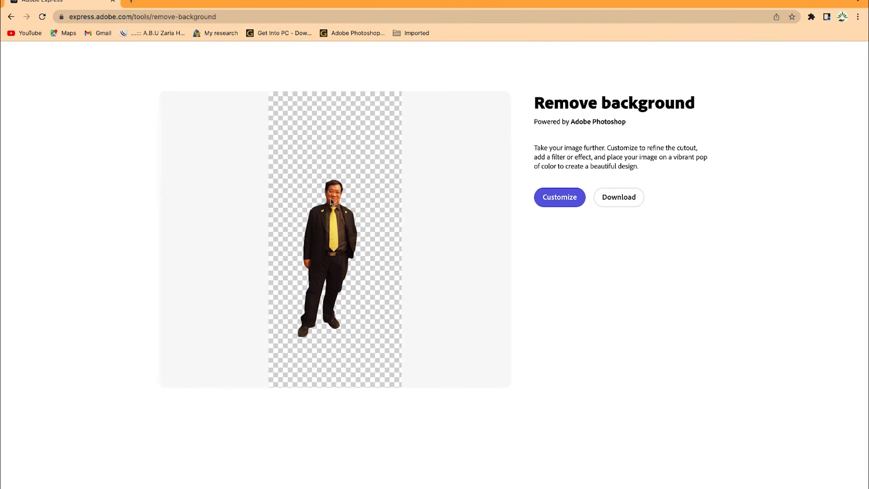
{"action": "mouse_move", "coordinate": [330, 286]}
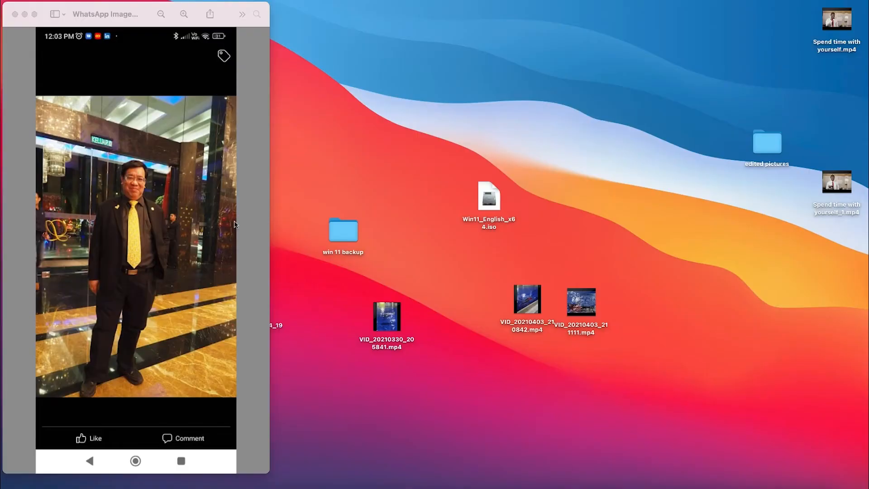
{"action": "mouse_move", "coordinate": [125, 256]}
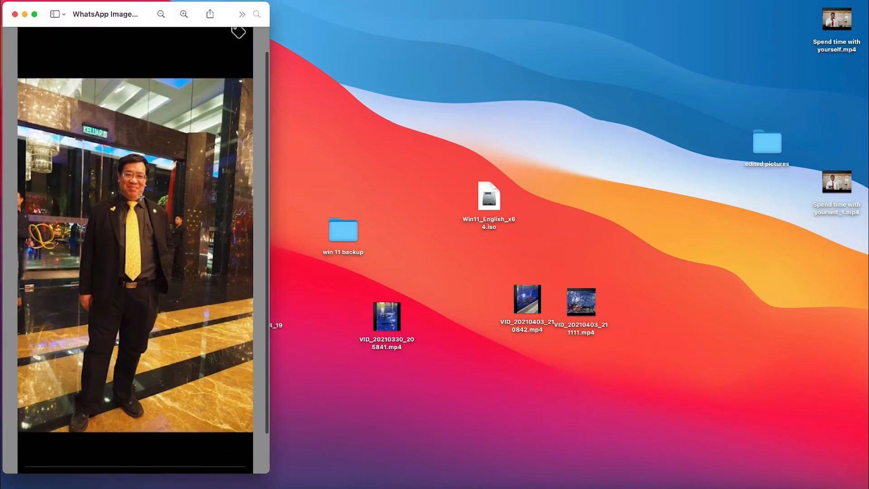
Compare the original photo in Preview, then return to Chrome showing the cutout
{"action": "left_click", "coordinate": [184, 14]}
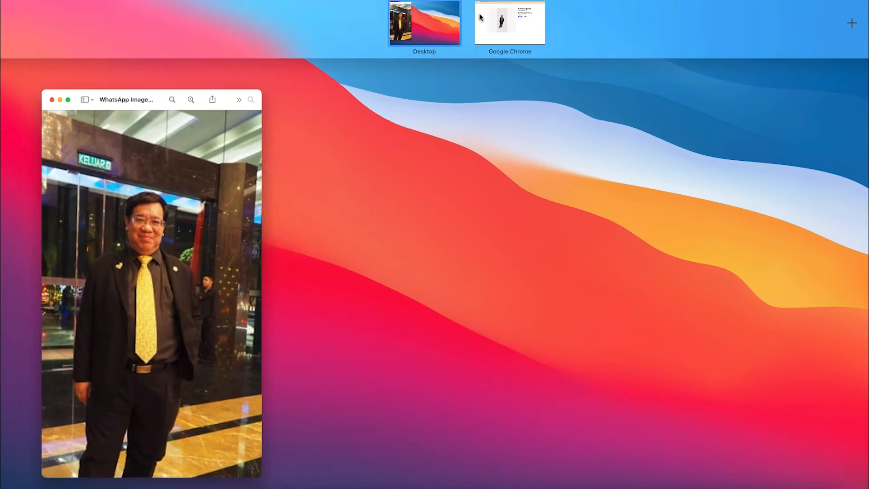
{"action": "left_click", "coordinate": [508, 23]}
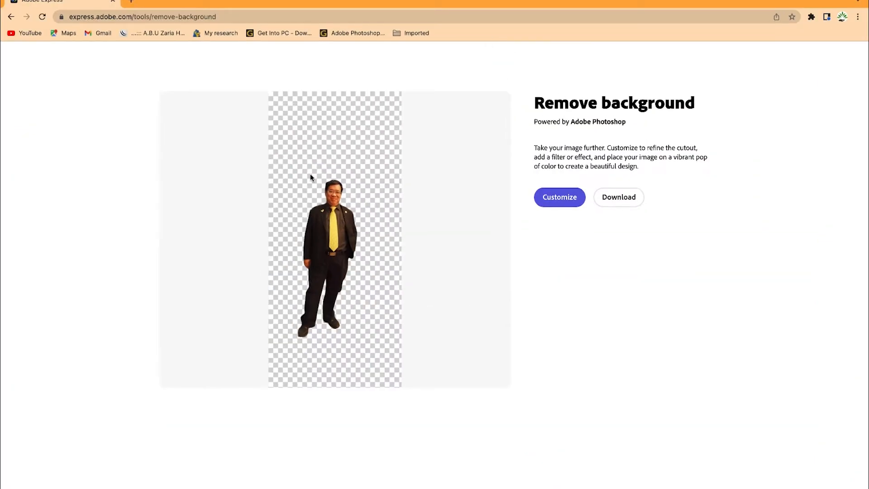
{"action": "mouse_move", "coordinate": [409, 181]}
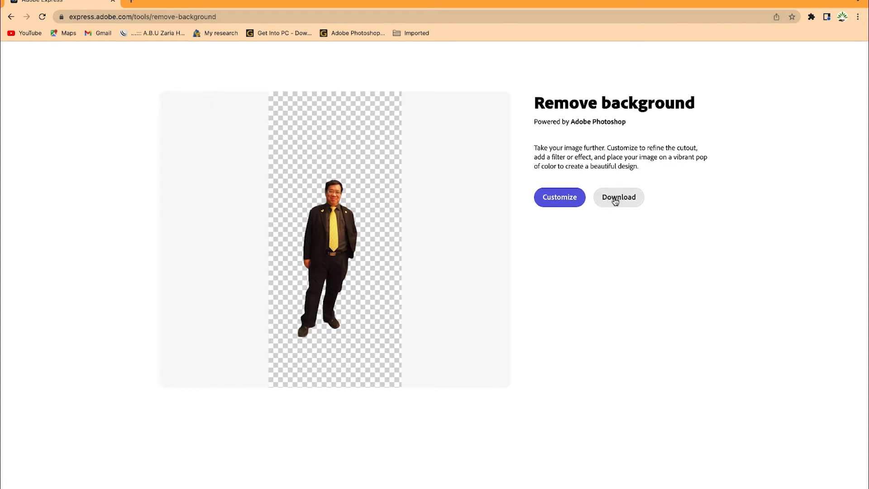
{"action": "mouse_move", "coordinate": [328, 233]}
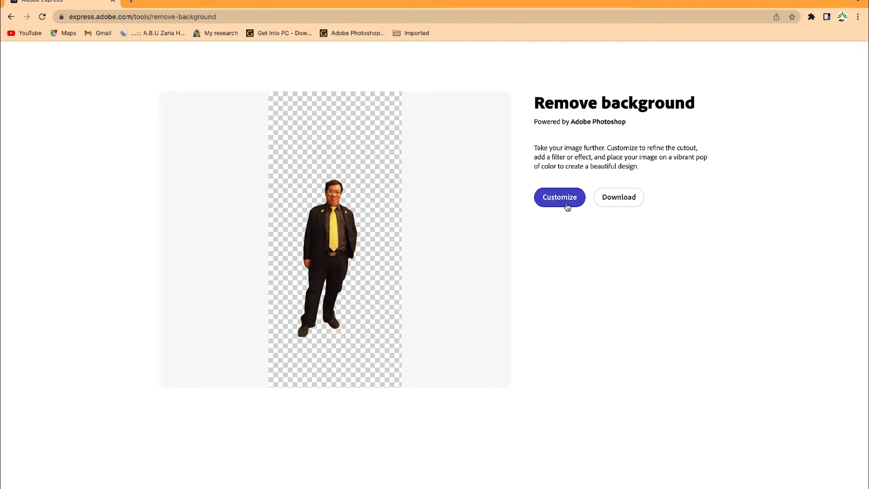
{"action": "mouse_move", "coordinate": [566, 214]}
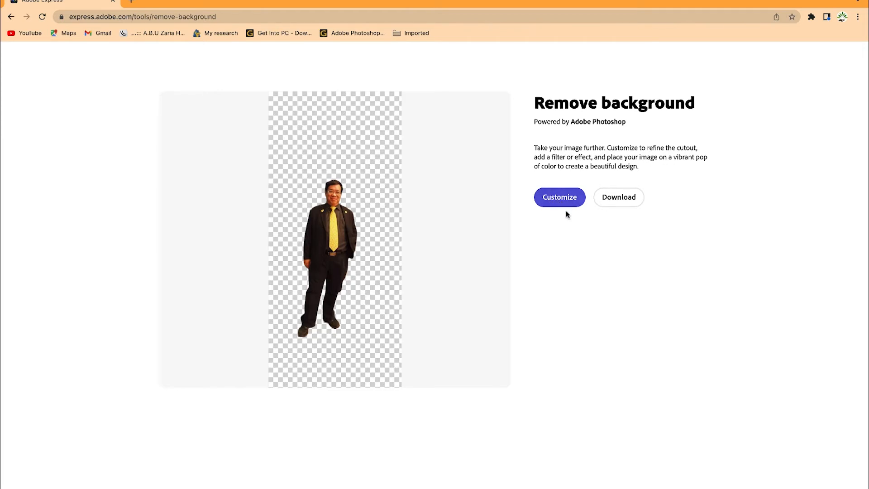
Download the background-free cutout, triggering the 'One last thing!' sign-up prompt
{"action": "left_click", "coordinate": [618, 197]}
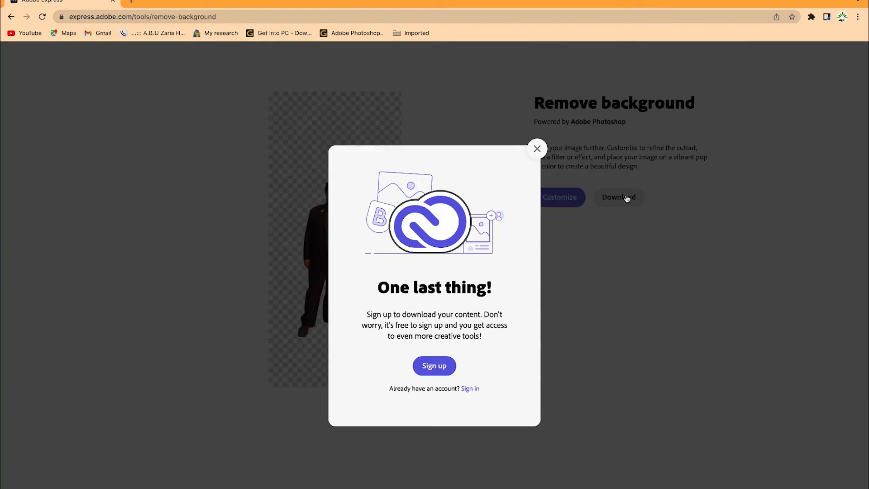
{"action": "mouse_move", "coordinate": [459, 303]}
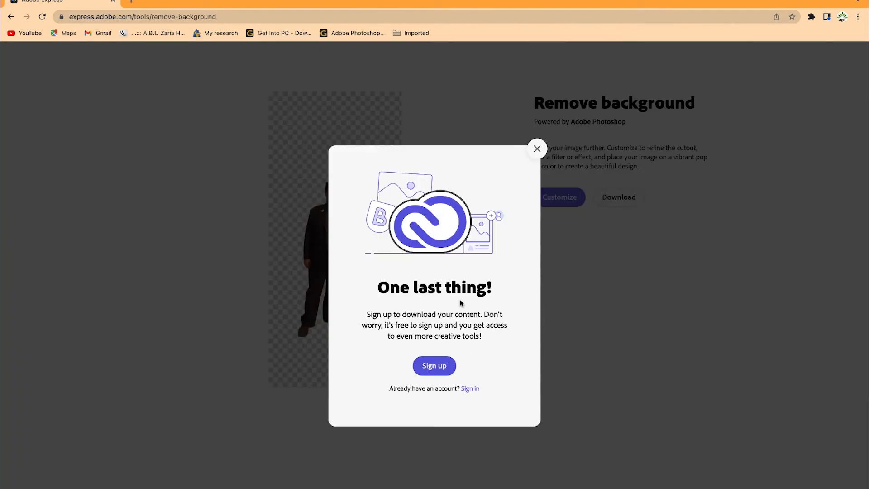
{"action": "mouse_move", "coordinate": [457, 355]}
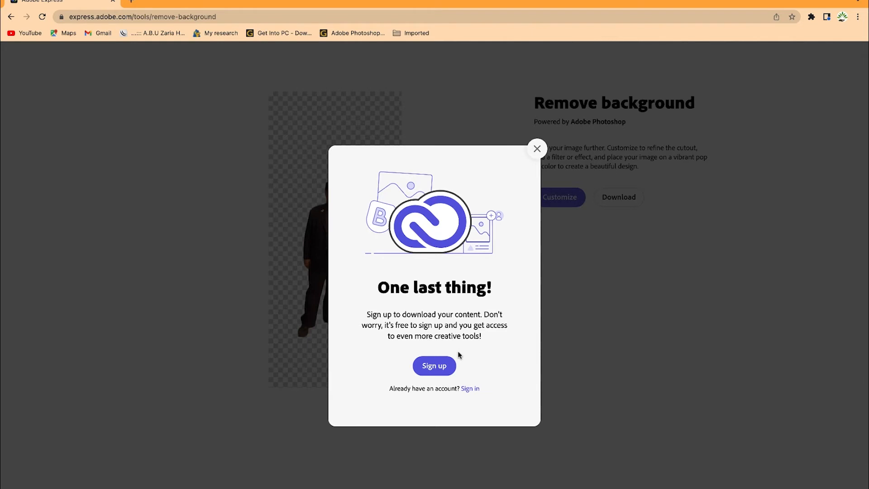
{"action": "mouse_move", "coordinate": [469, 387]}
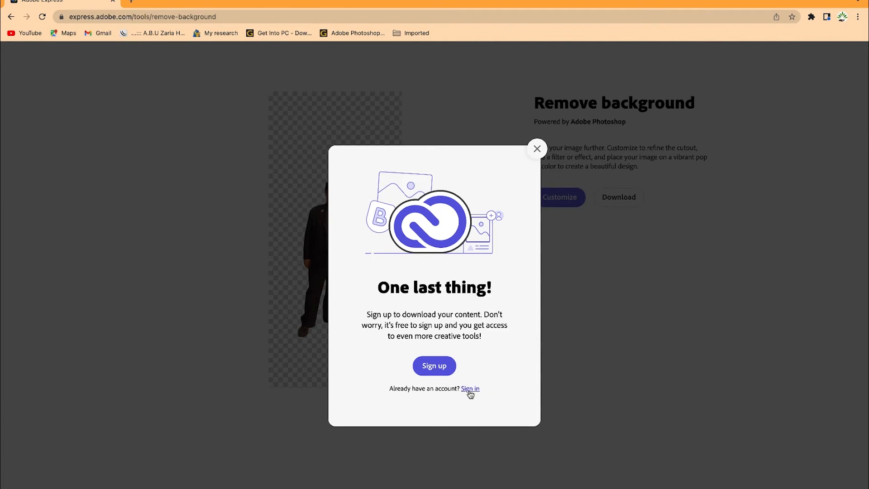
Sign in with the existing Adobe account using the pre-filled email address
{"action": "left_click", "coordinate": [470, 388]}
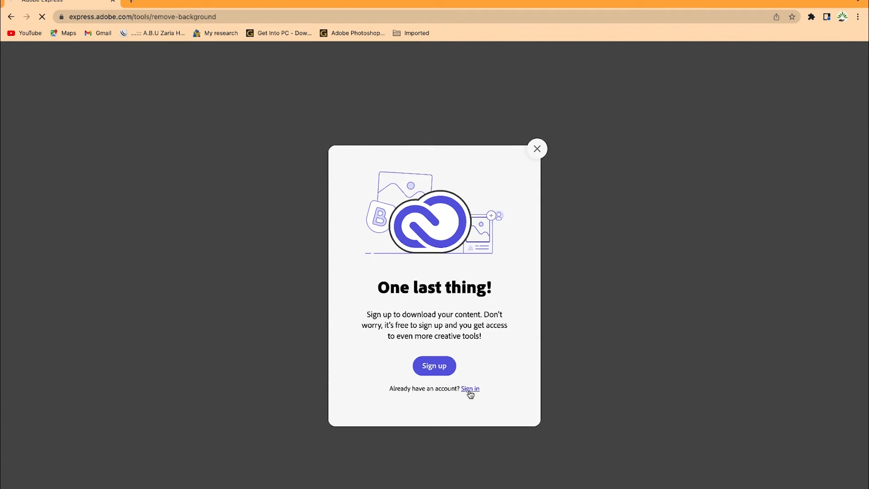
{"action": "mouse_move", "coordinate": [458, 350]}
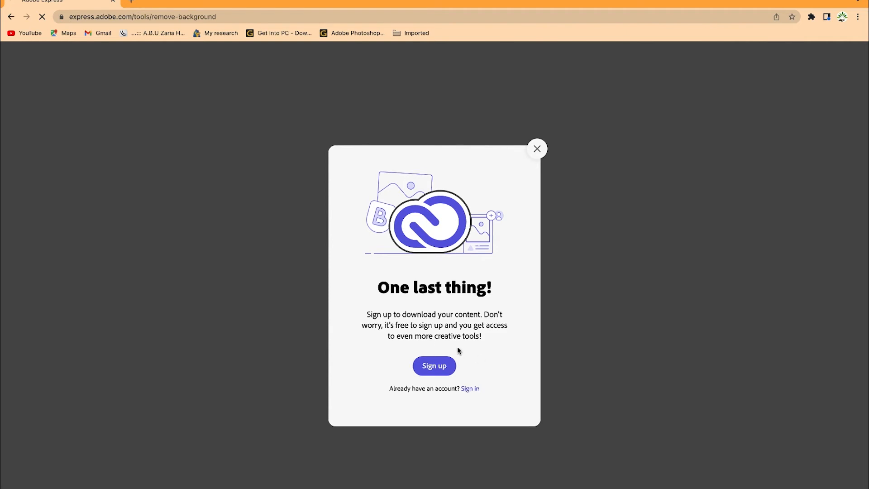
{"action": "mouse_move", "coordinate": [437, 333]}
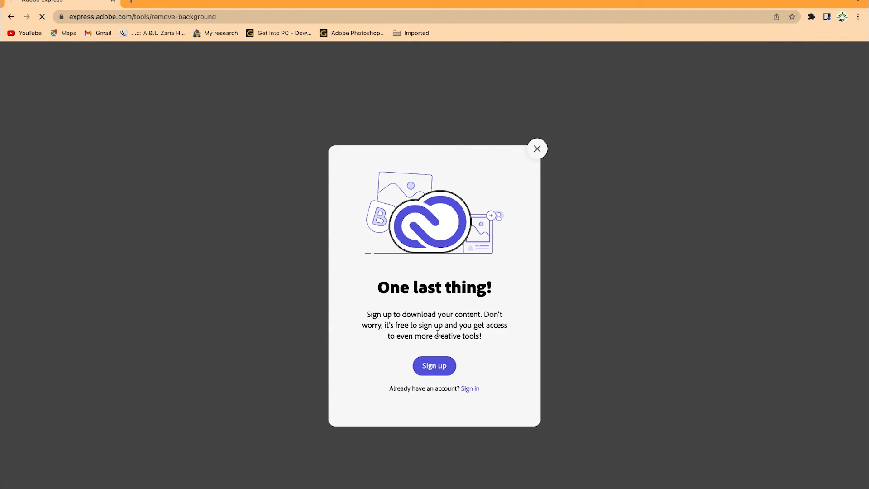
{"action": "left_click", "coordinate": [469, 388]}
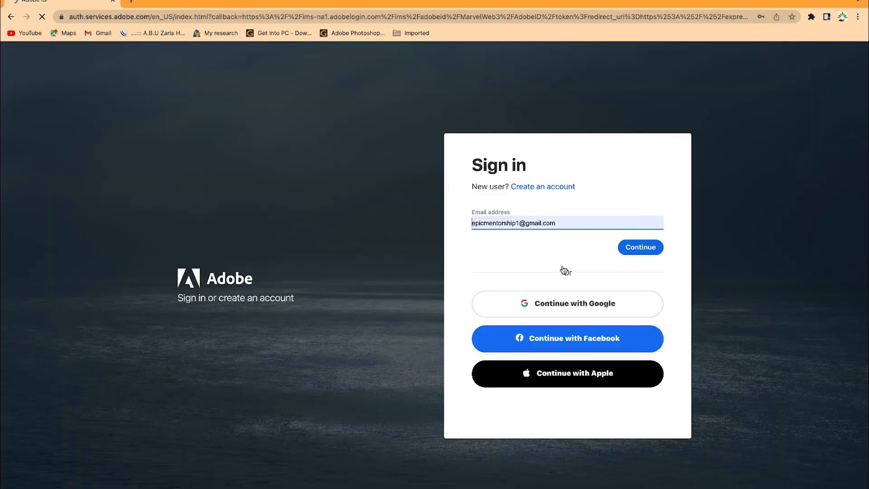
{"action": "left_click", "coordinate": [639, 247]}
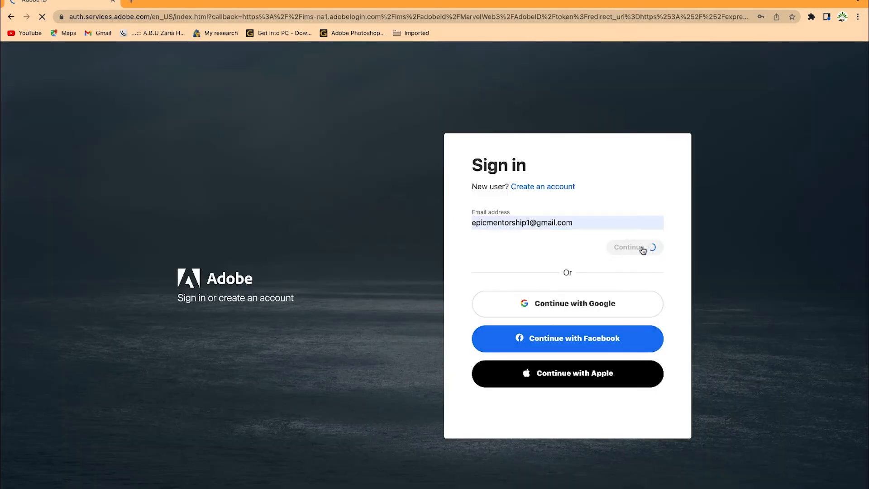
{"action": "left_click", "coordinate": [633, 247]}
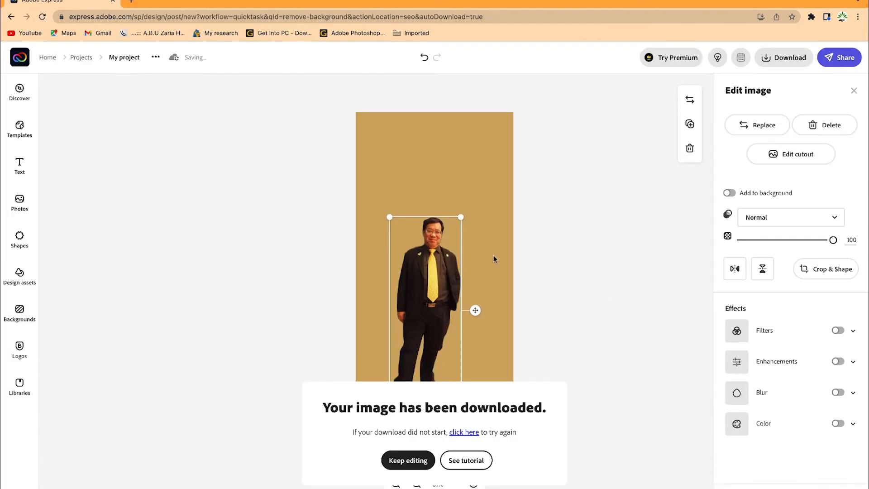
{"action": "mouse_move", "coordinate": [493, 258]}
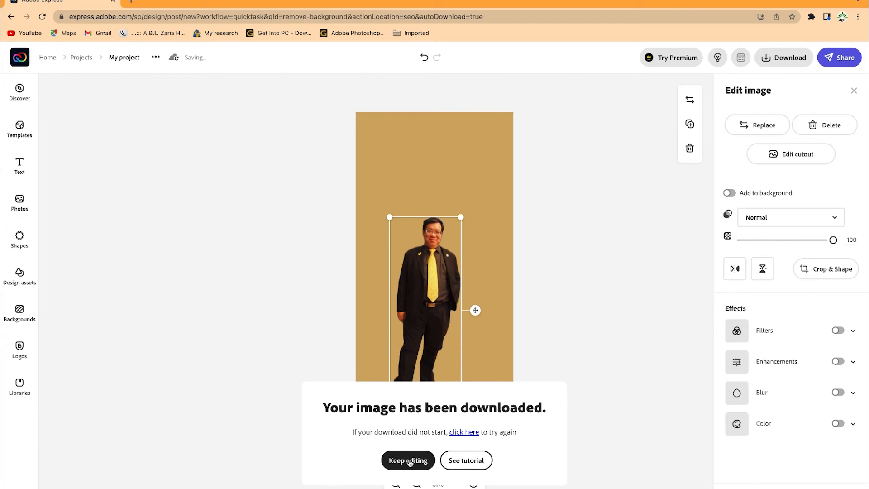
{"action": "mouse_move", "coordinate": [462, 326]}
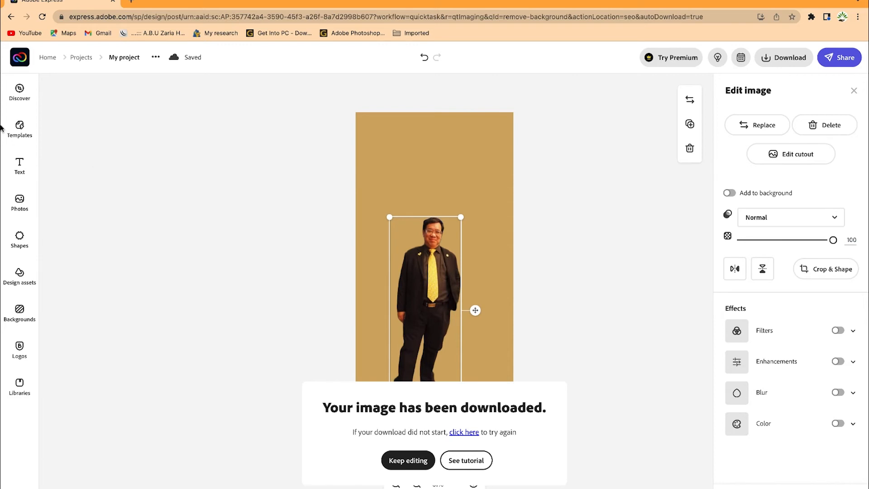
{"action": "mouse_move", "coordinate": [26, 227]}
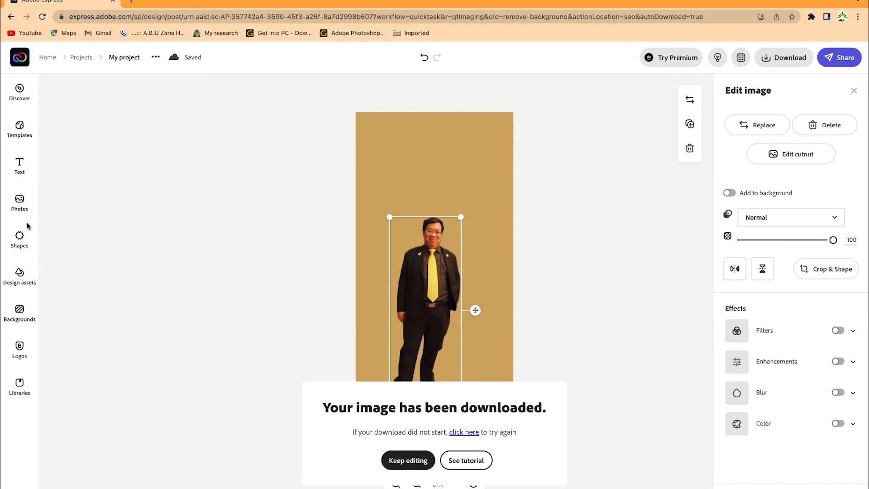
{"action": "mouse_move", "coordinate": [102, 257]}
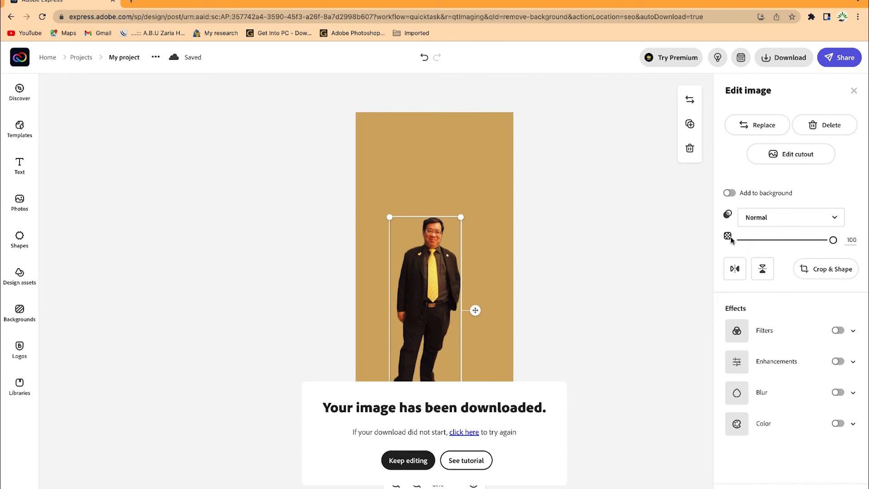
{"action": "mouse_move", "coordinate": [770, 391]}
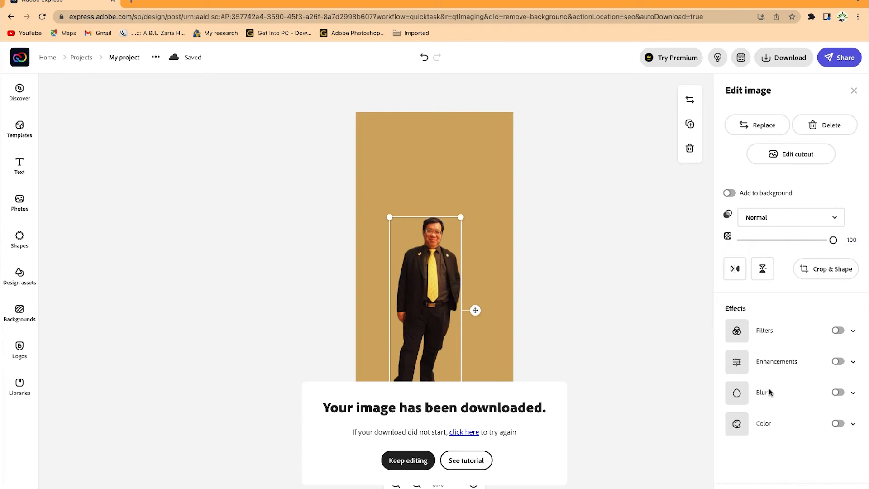
{"action": "mouse_move", "coordinate": [760, 445]}
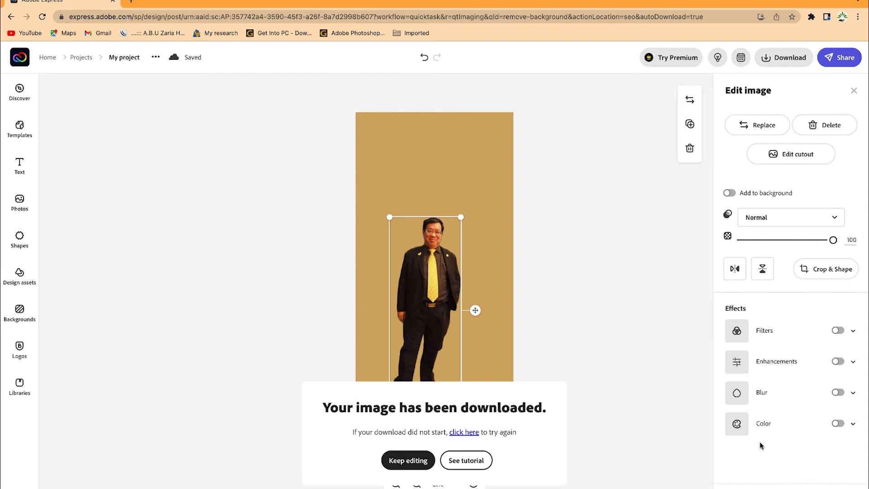
{"action": "mouse_move", "coordinate": [711, 119]}
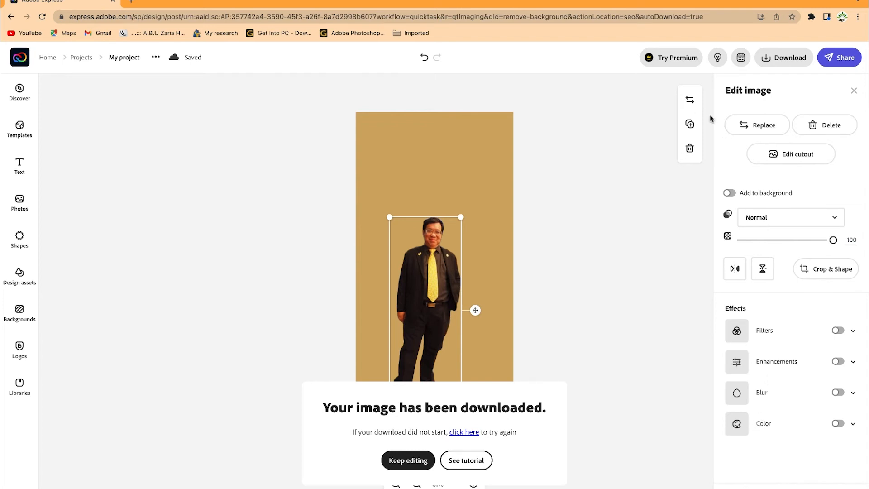
{"action": "mouse_move", "coordinate": [417, 224]}
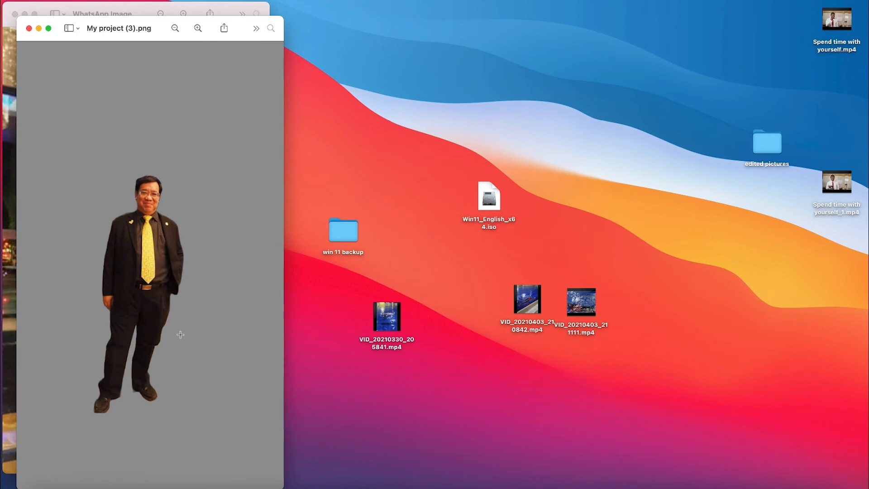
{"action": "mouse_move", "coordinate": [183, 219]}
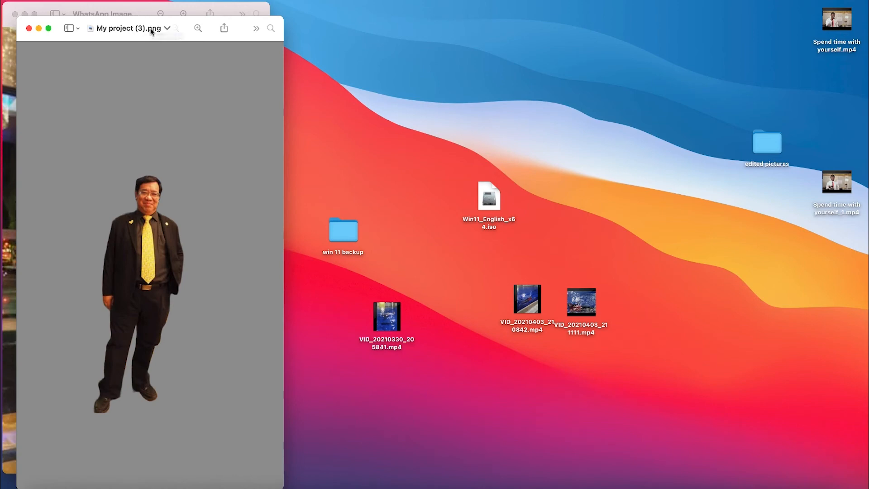
Inspect the transparent cutout in My project (3).png in Preview
{"action": "left_click", "coordinate": [167, 28]}
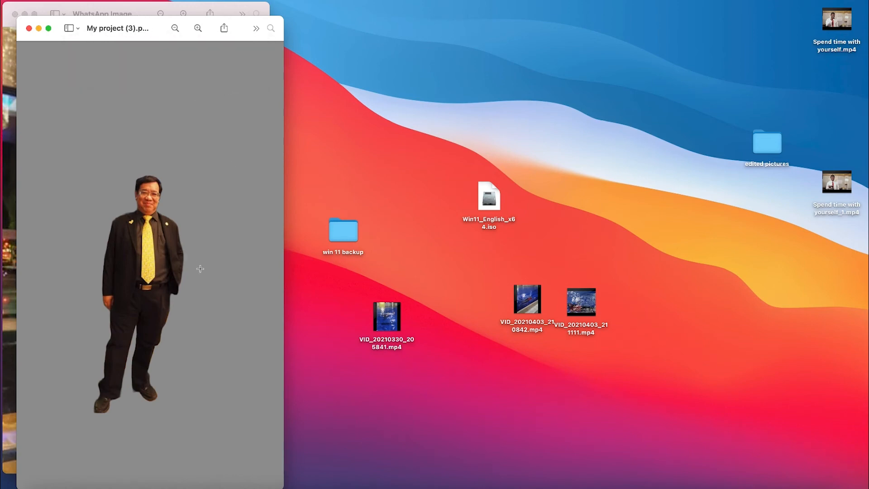
{"action": "mouse_move", "coordinate": [438, 377]}
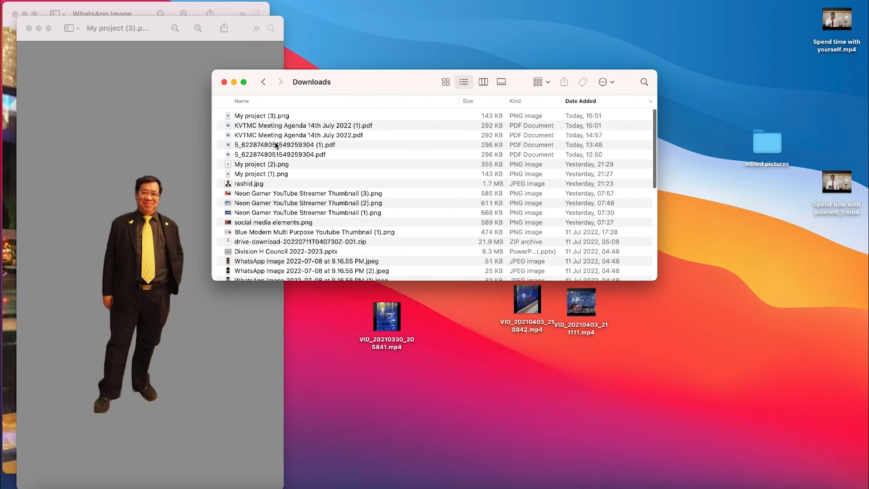
Bring up the context menu for My project (3).png in Downloads
{"action": "right_click", "coordinate": [261, 115]}
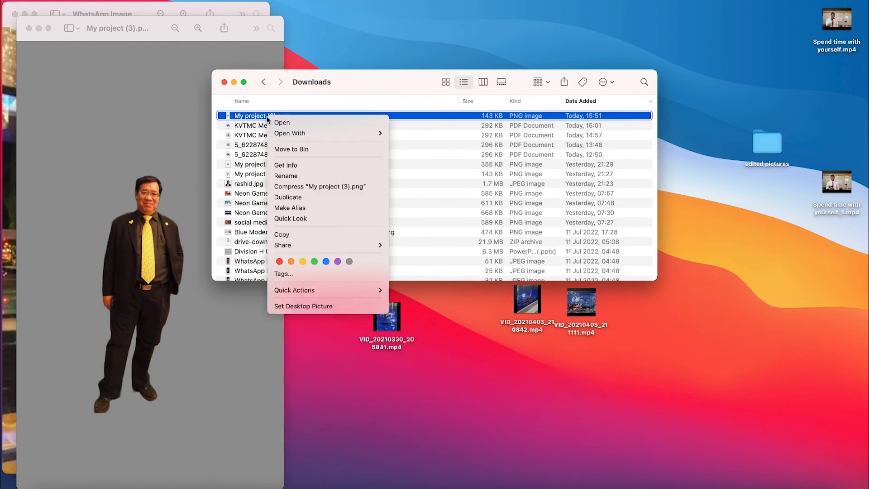
{"action": "mouse_move", "coordinate": [308, 235]}
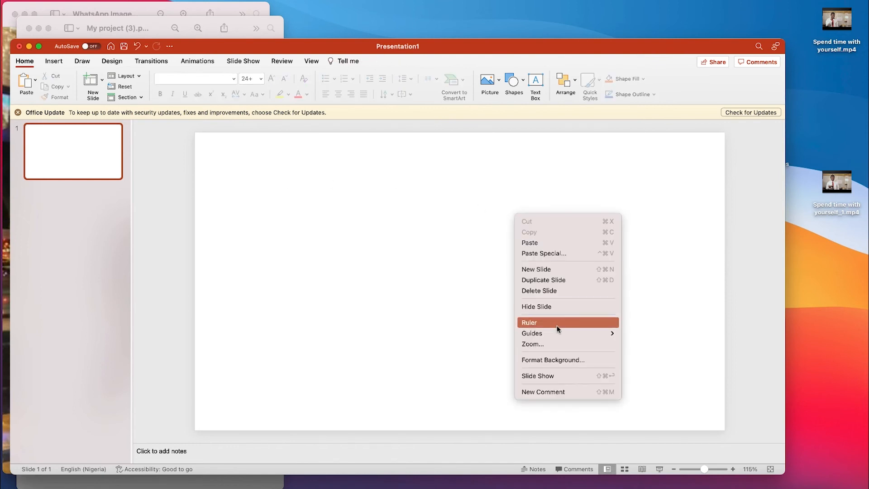
Set the slide's Format Background fill to a solid dark blue colour
{"action": "left_click", "coordinate": [552, 359]}
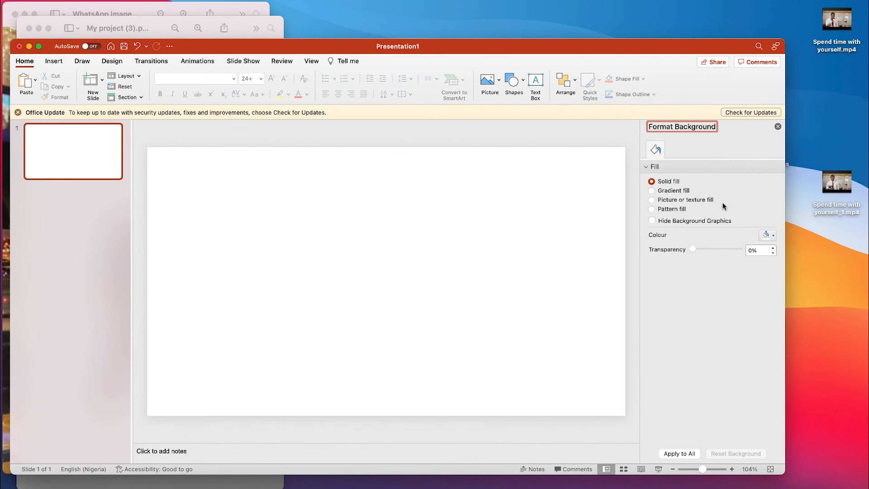
{"action": "left_click", "coordinate": [767, 235]}
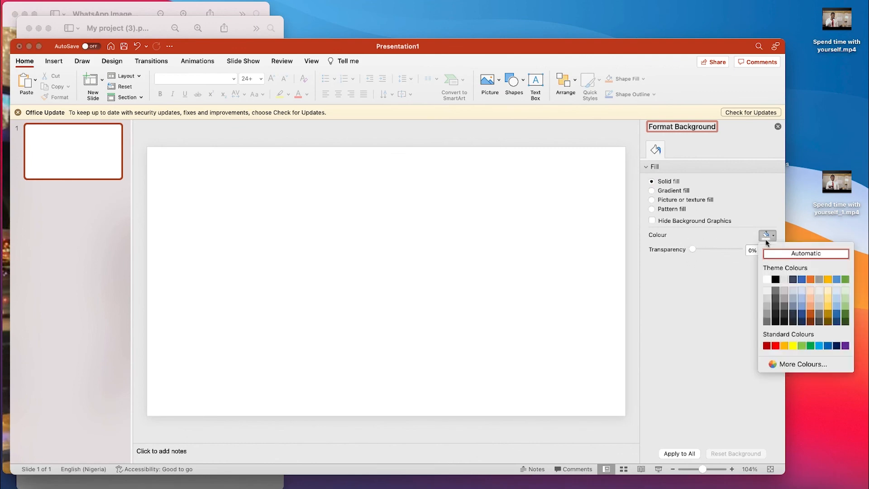
{"action": "left_click", "coordinate": [792, 317]}
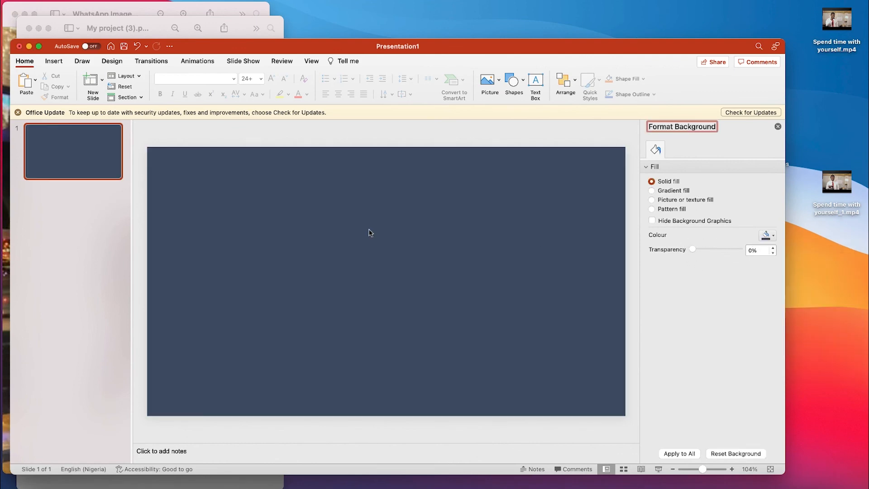
Paste the man's cutout onto the dark blue slide and deselect it
{"action": "right_click", "coordinate": [370, 232]}
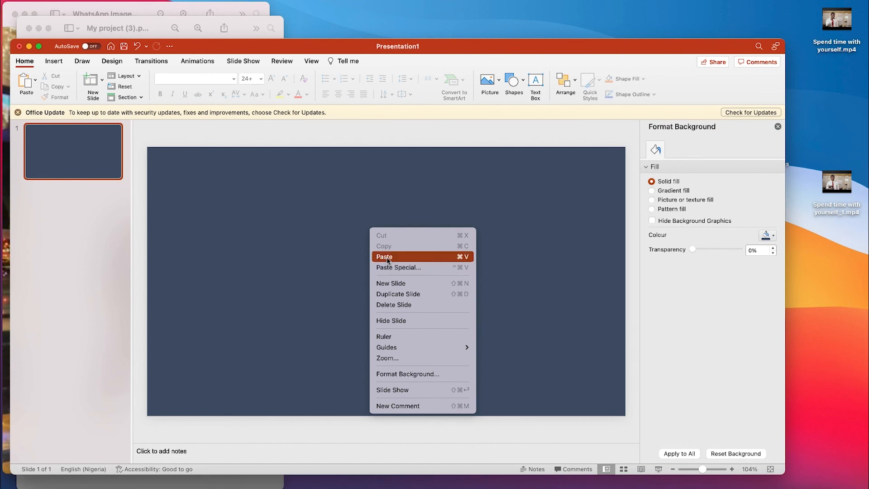
{"action": "left_click", "coordinate": [384, 256]}
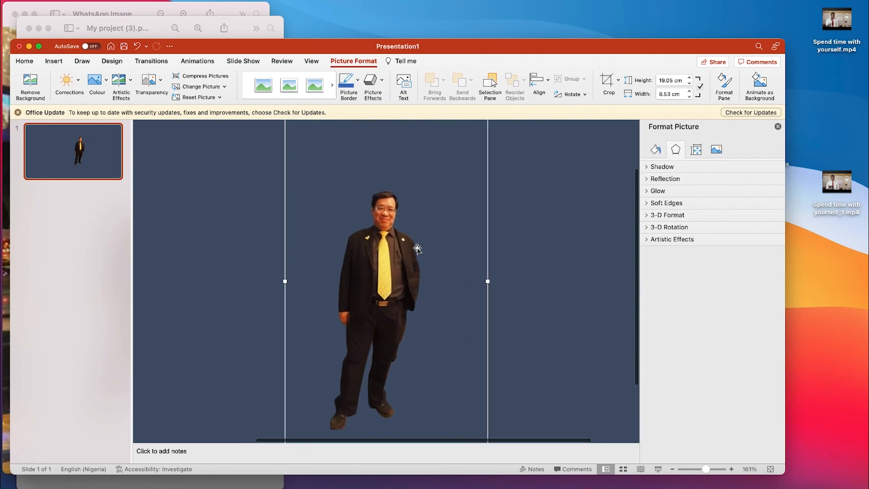
{"action": "left_click", "coordinate": [571, 264]}
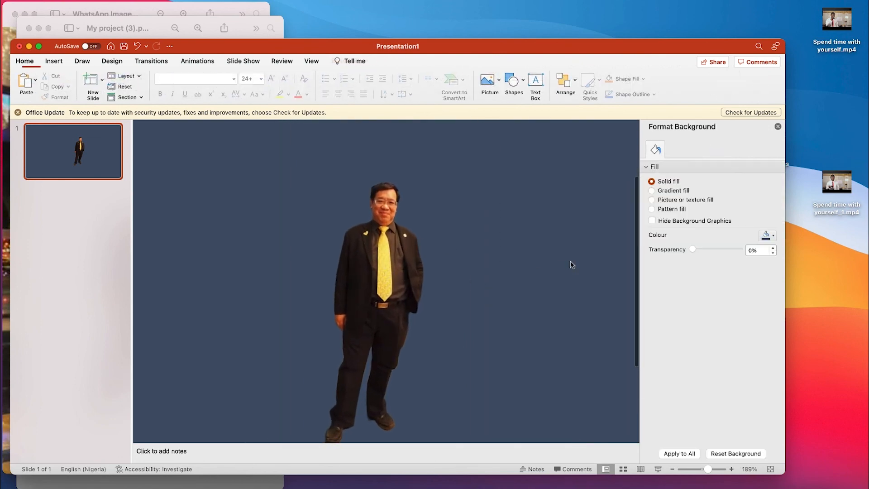